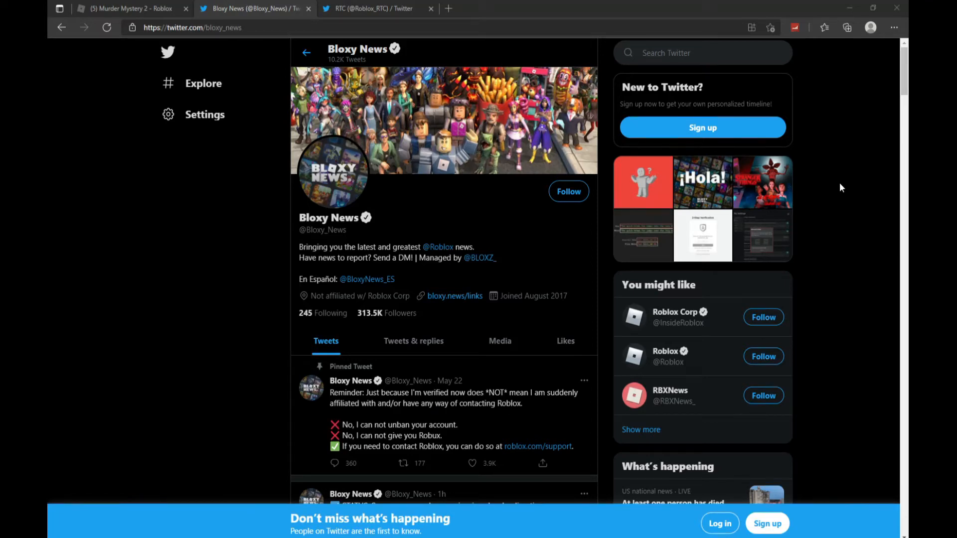
# Step: Scroll the Bloxy News timeline down to the retweeted Roblox Clouds feature video
pyautogui.scroll(-3)
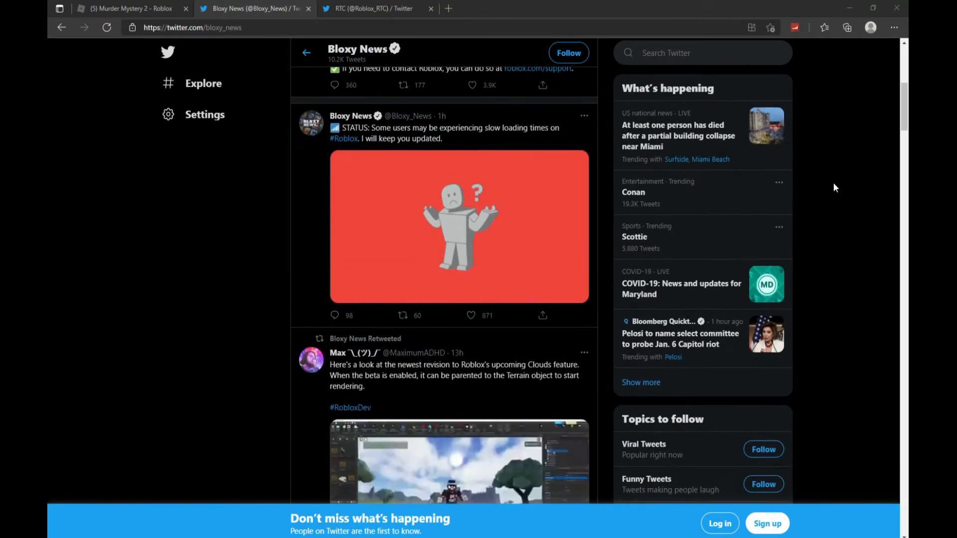
pyautogui.scroll(-3)
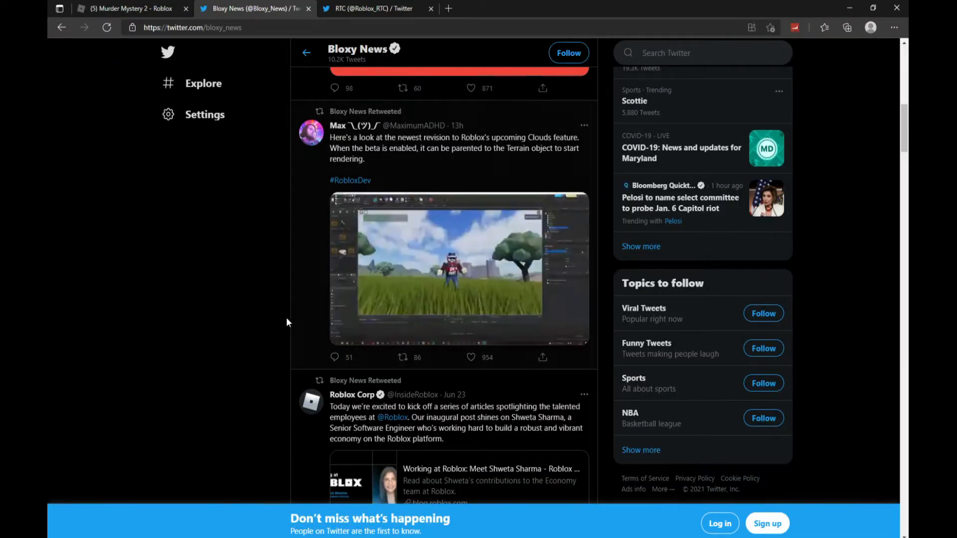
# Step: Play the Clouds preview video, pausing and resuming, then pause it at 0:11
pyautogui.click(459, 269)
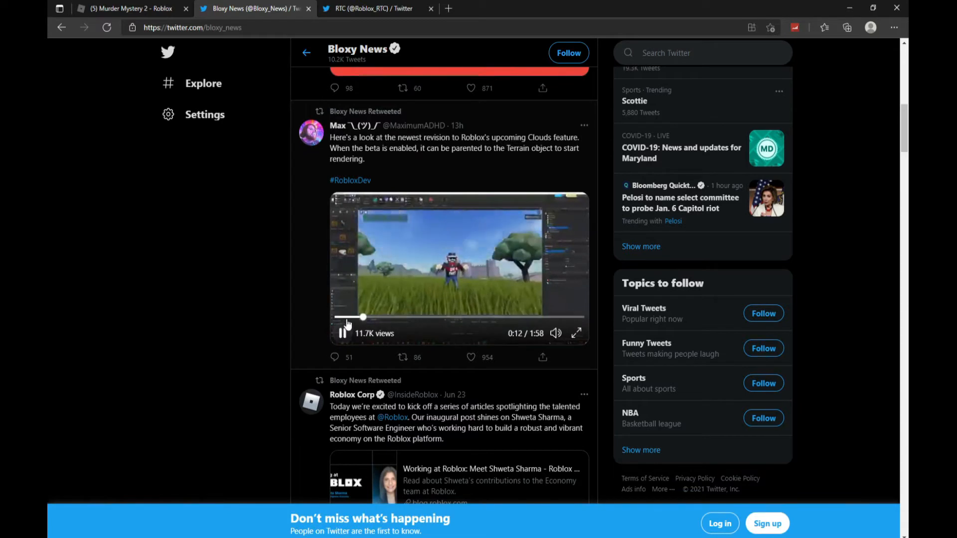
pyautogui.click(340, 334)
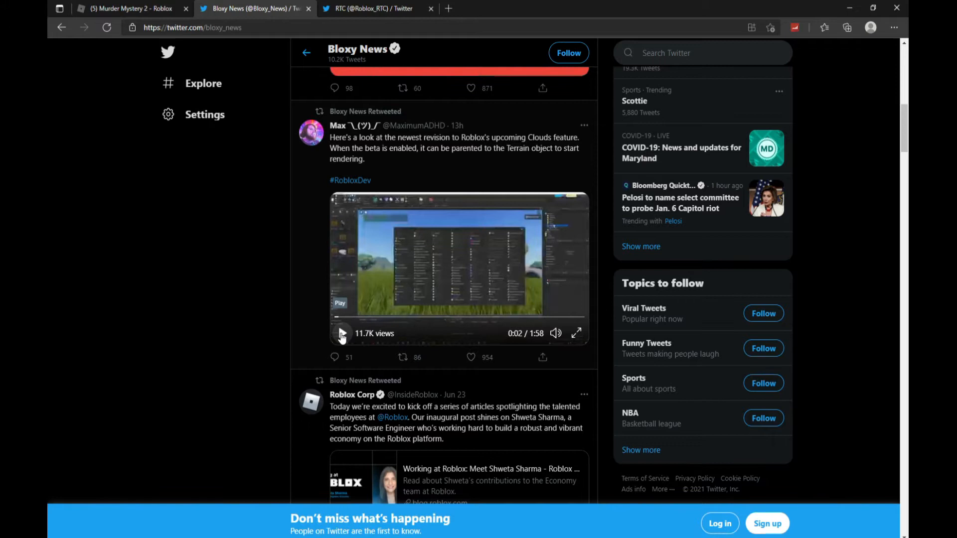
pyautogui.click(342, 333)
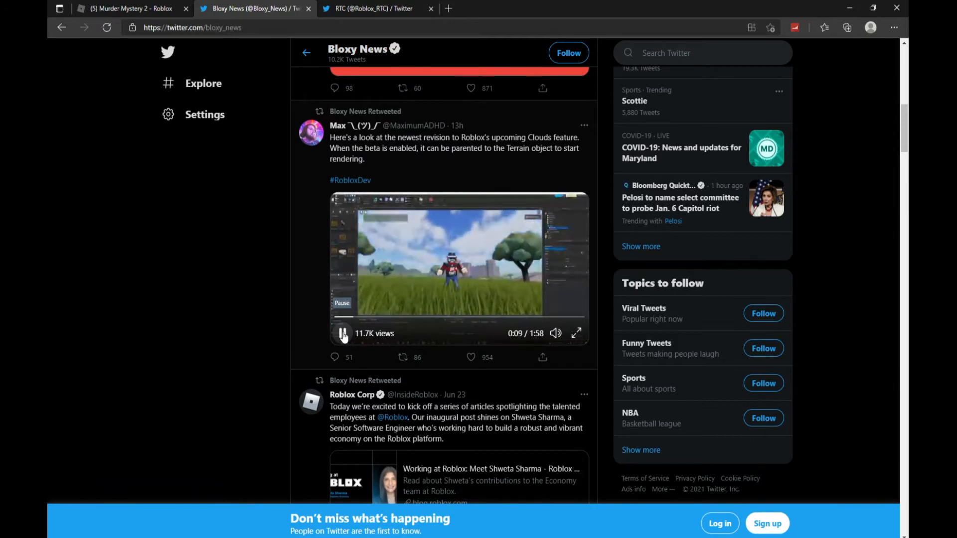
pyautogui.click(342, 333)
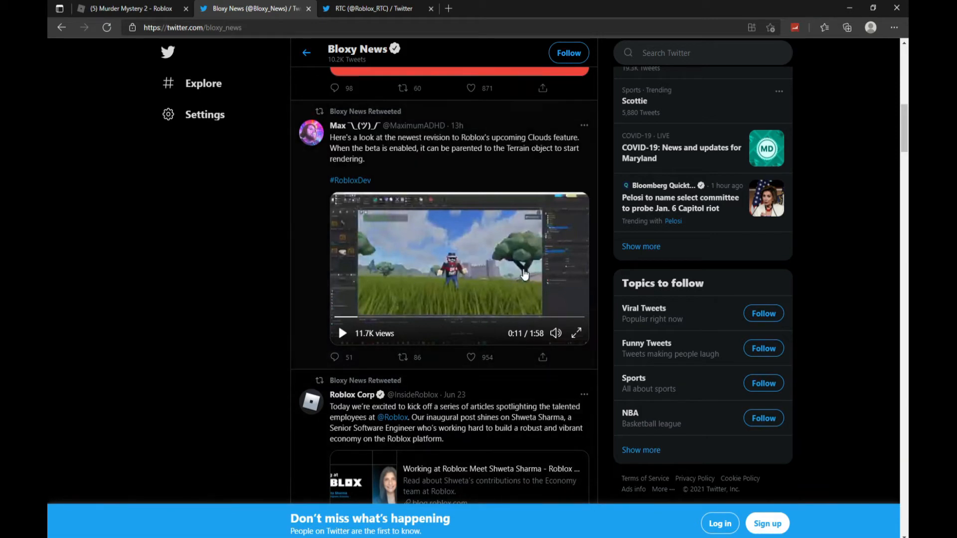
pyautogui.moveTo(466, 381)
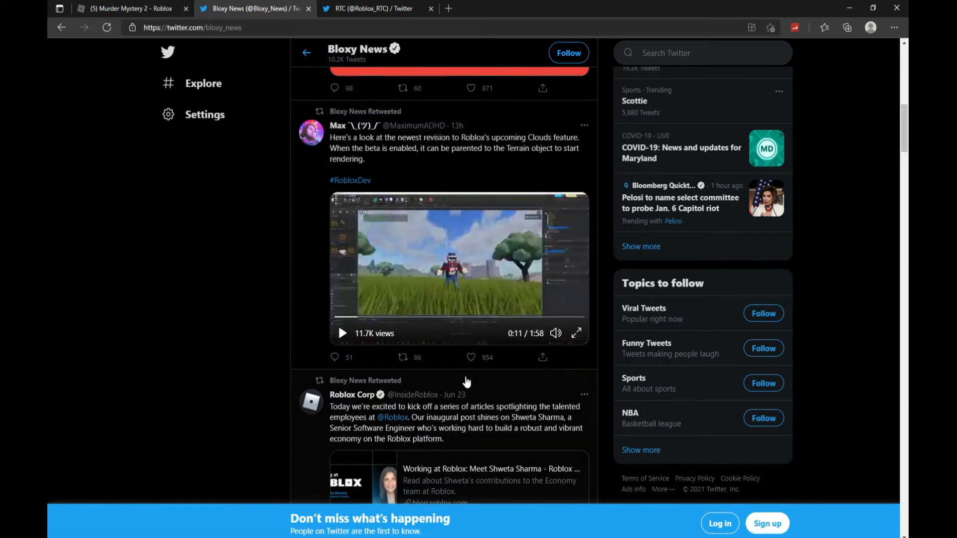
pyautogui.moveTo(433, 308)
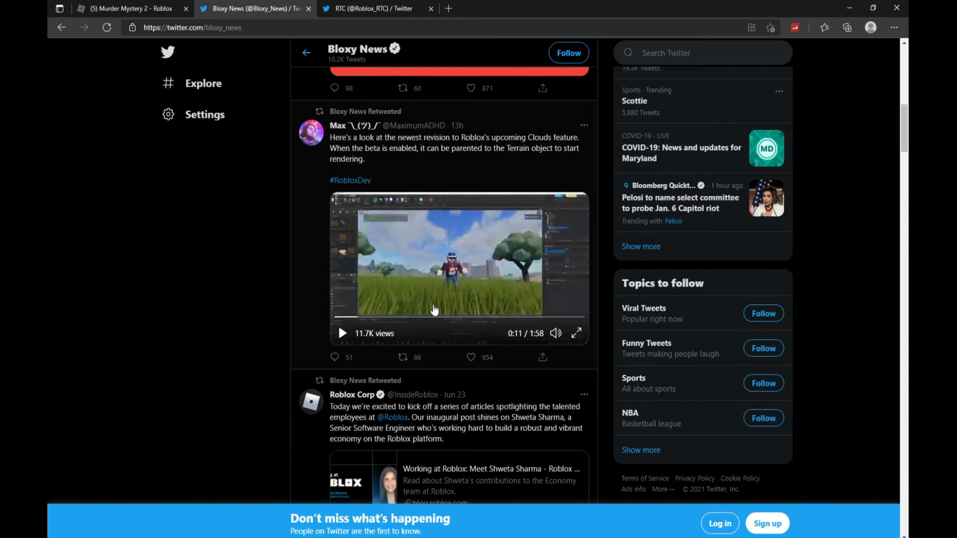
pyautogui.moveTo(448, 431)
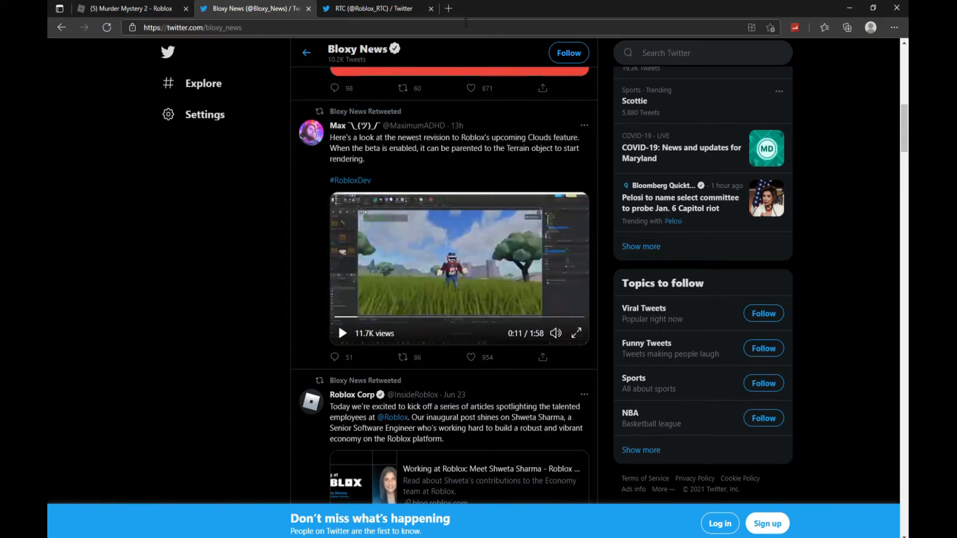
pyautogui.moveTo(448, 8)
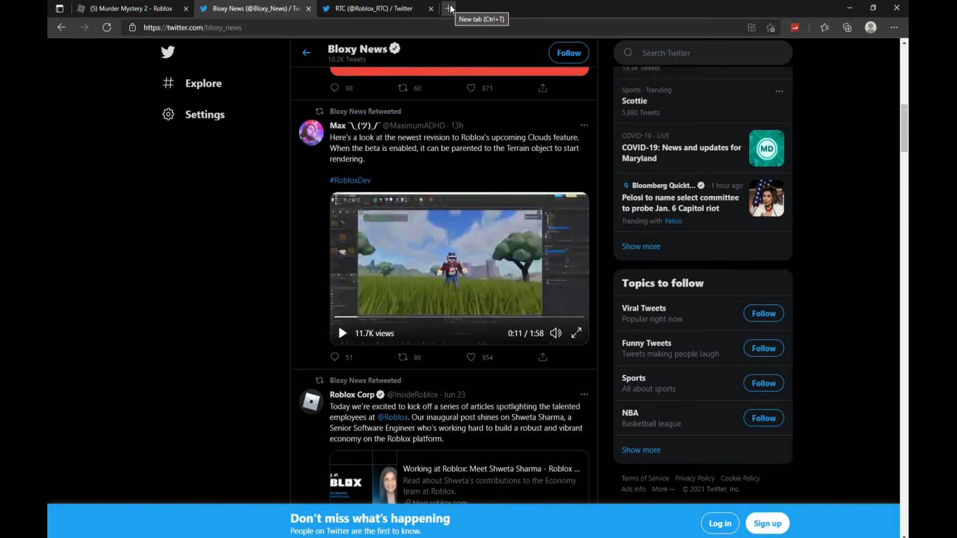
# Step: Open a new browser tab for the Roblox skybox image search
pyautogui.click(450, 8)
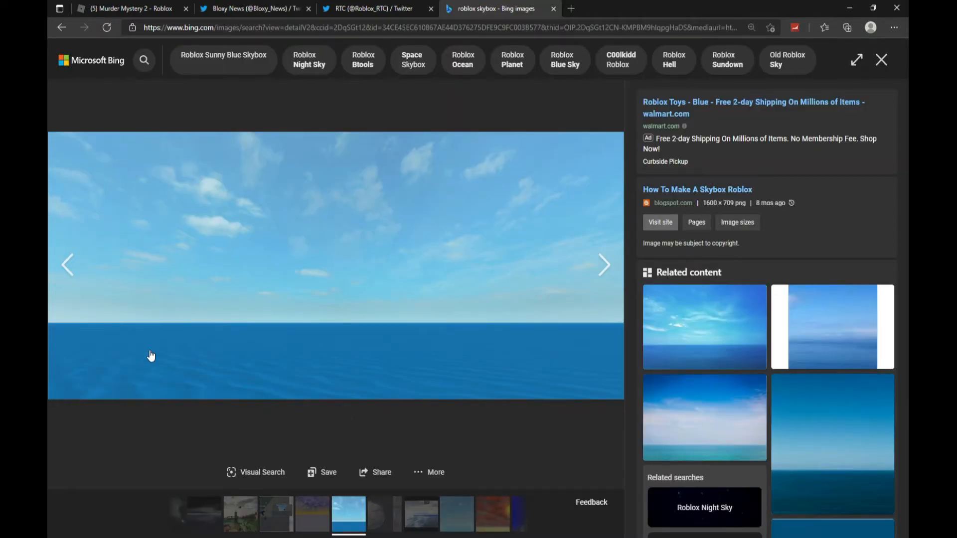
pyautogui.moveTo(315, 297)
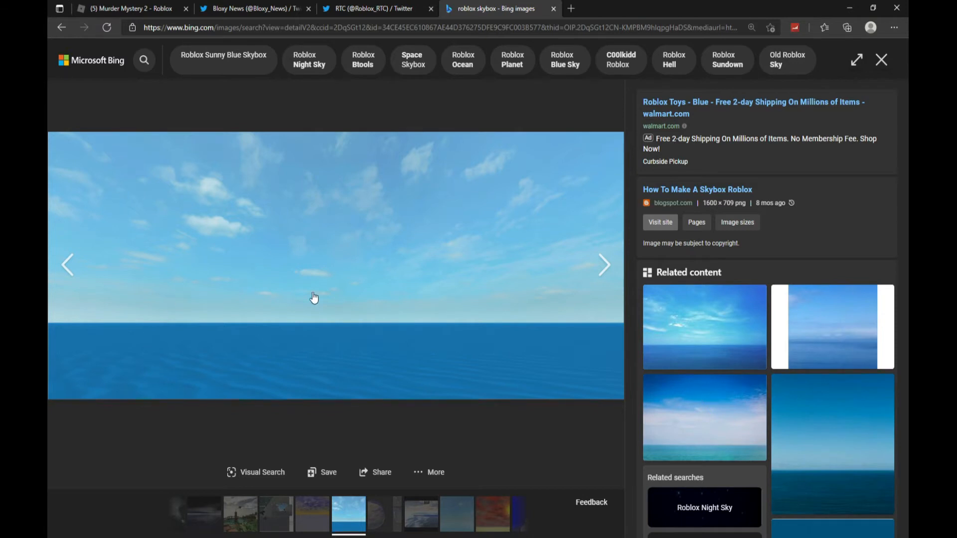
pyautogui.moveTo(250, 340)
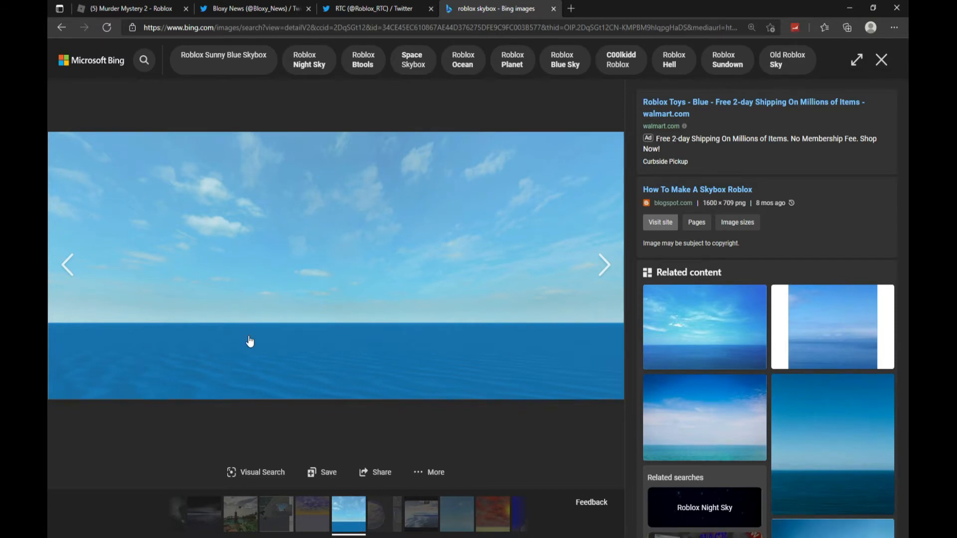
pyautogui.moveTo(172, 259)
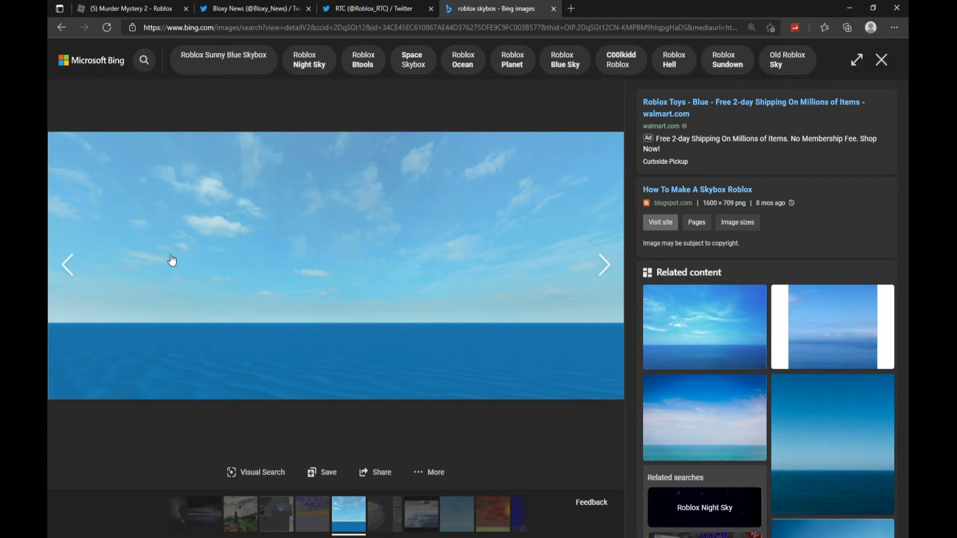
pyautogui.moveTo(205, 310)
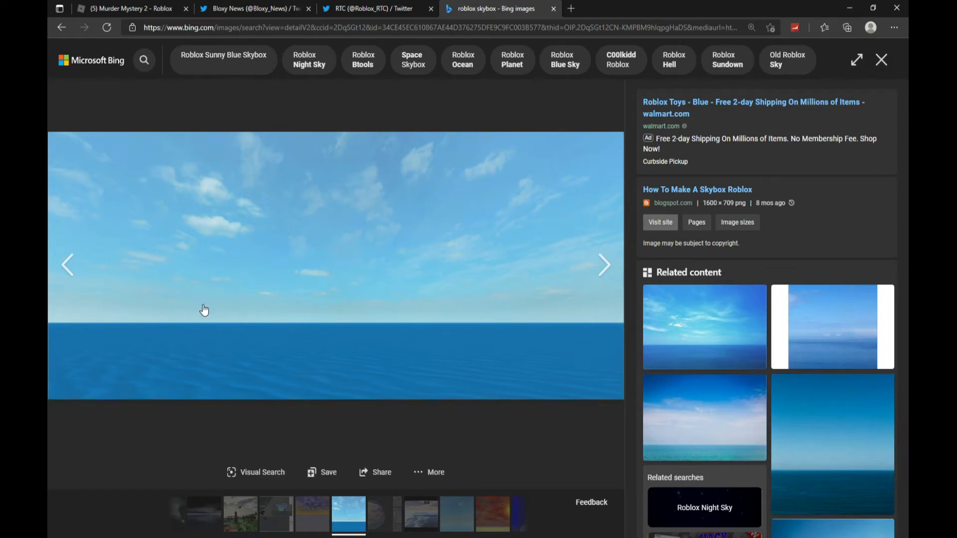
pyautogui.moveTo(267, 397)
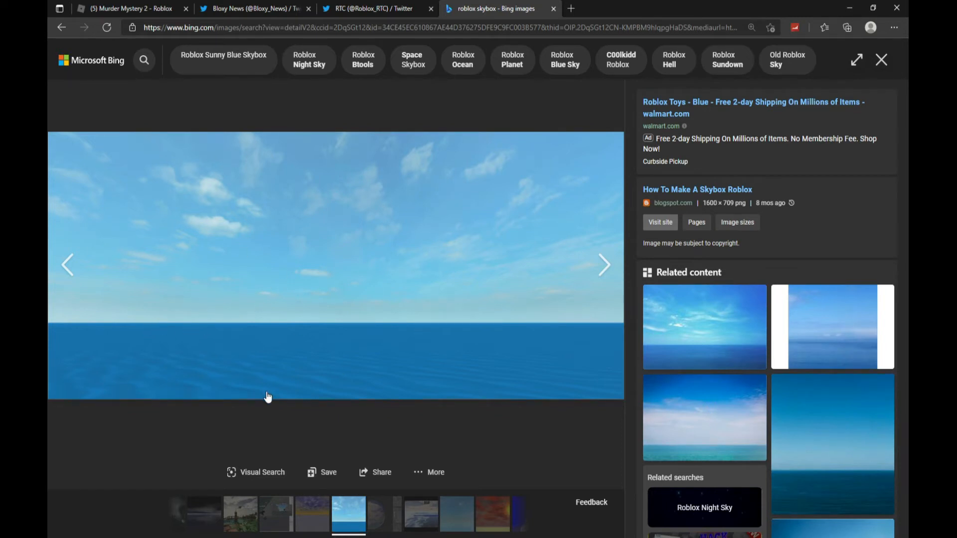
pyautogui.moveTo(148, 207)
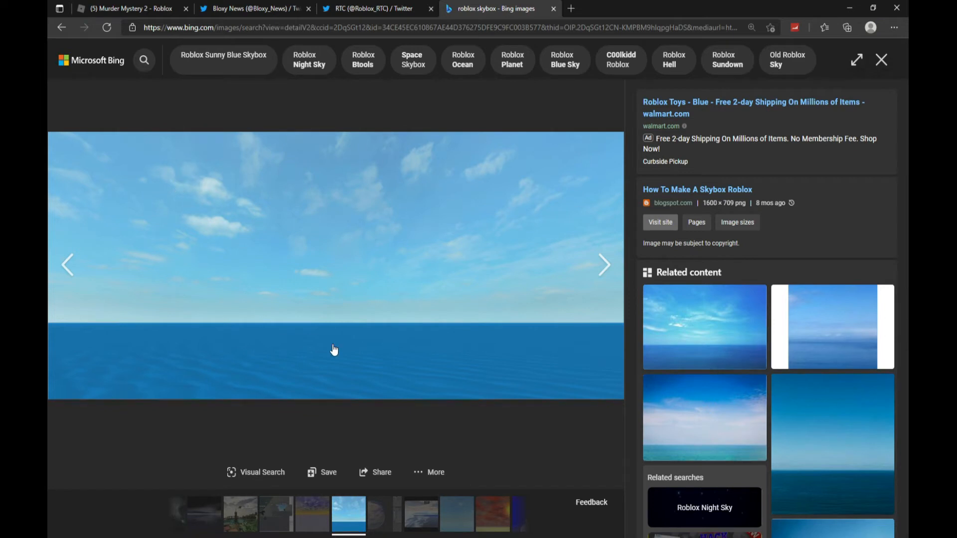
pyautogui.moveTo(609, 479)
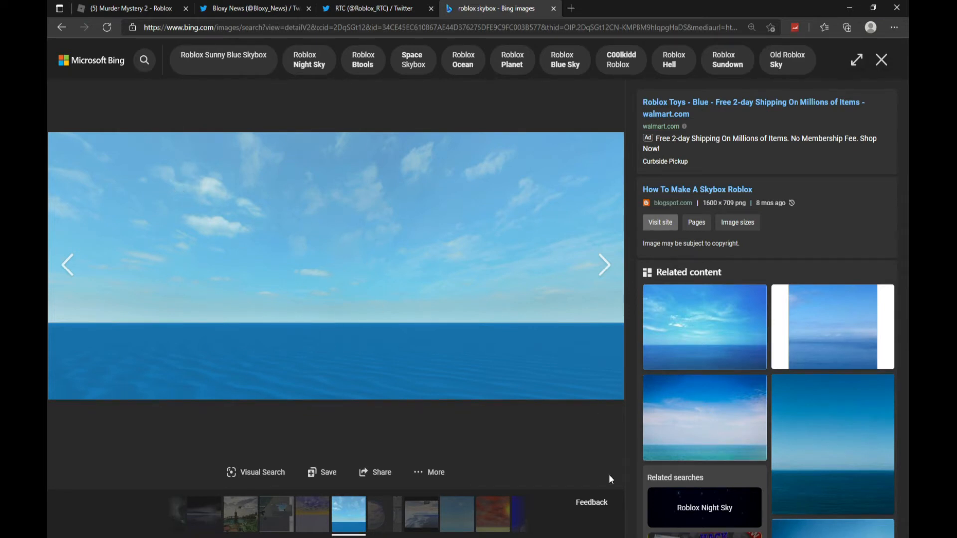
pyautogui.moveTo(275, 324)
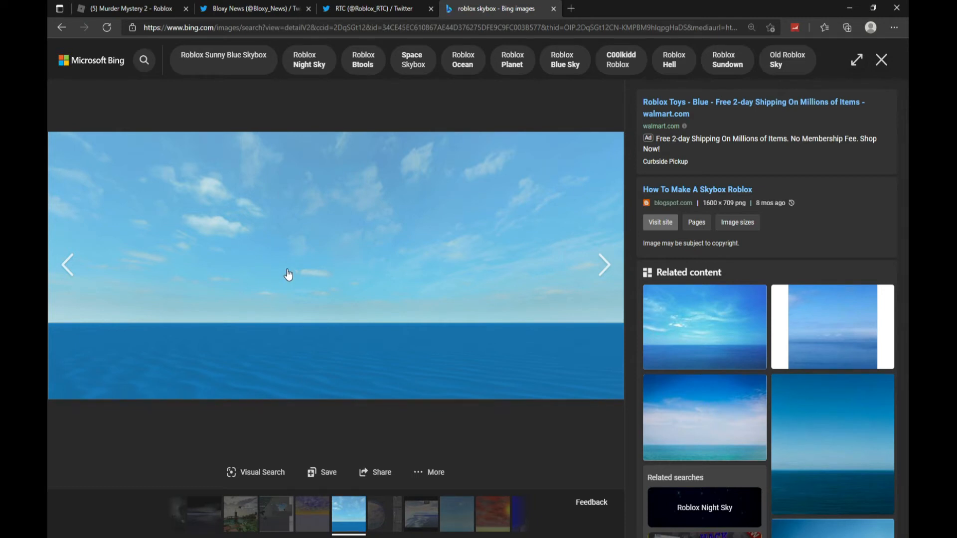
pyautogui.moveTo(515, 43)
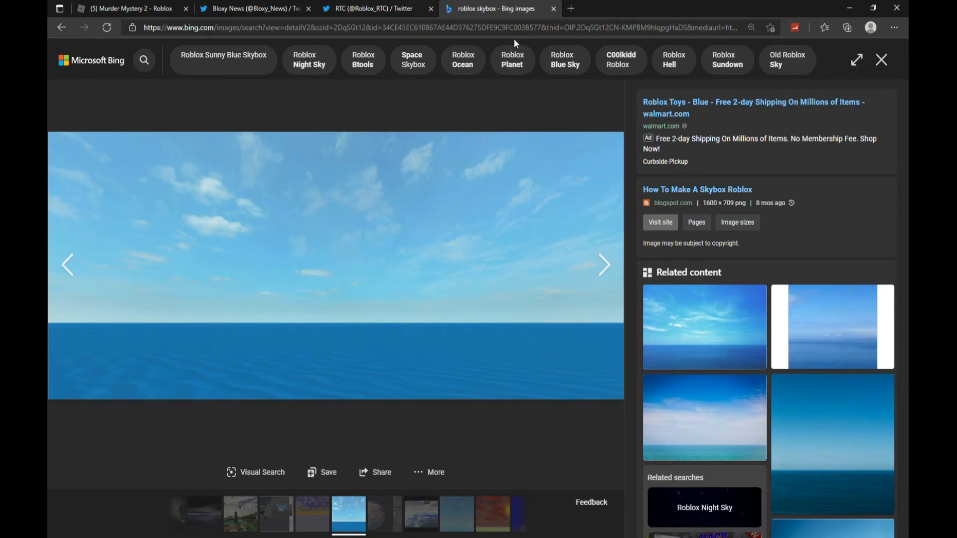
# Step: Scroll through the RTC profile's tweets, then return to the Bloxy News tab
pyautogui.click(373, 8)
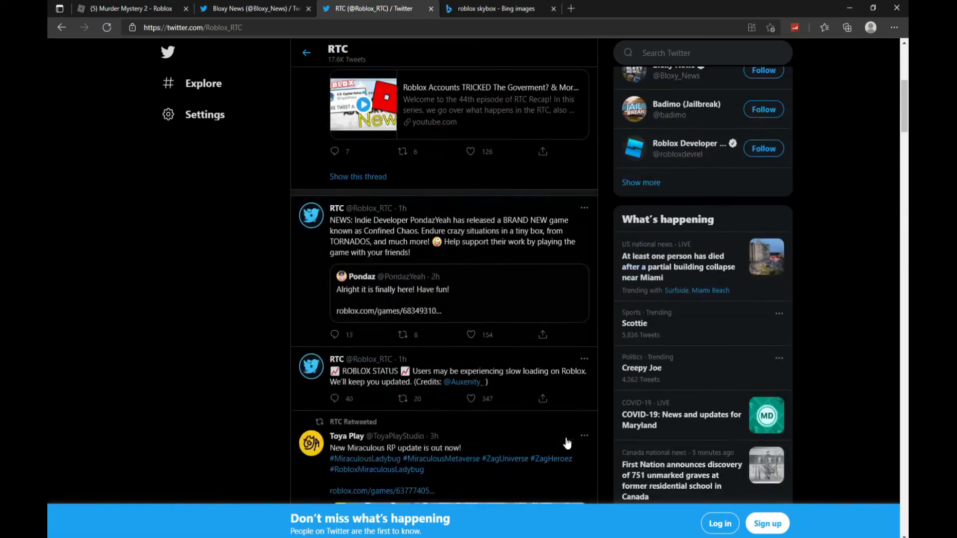
pyautogui.scroll(-3)
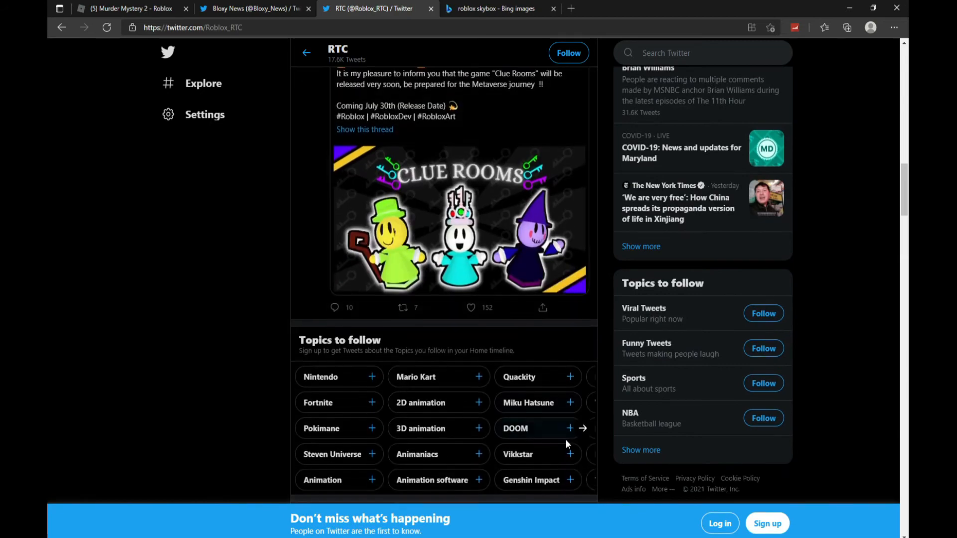
pyautogui.scroll(-3)
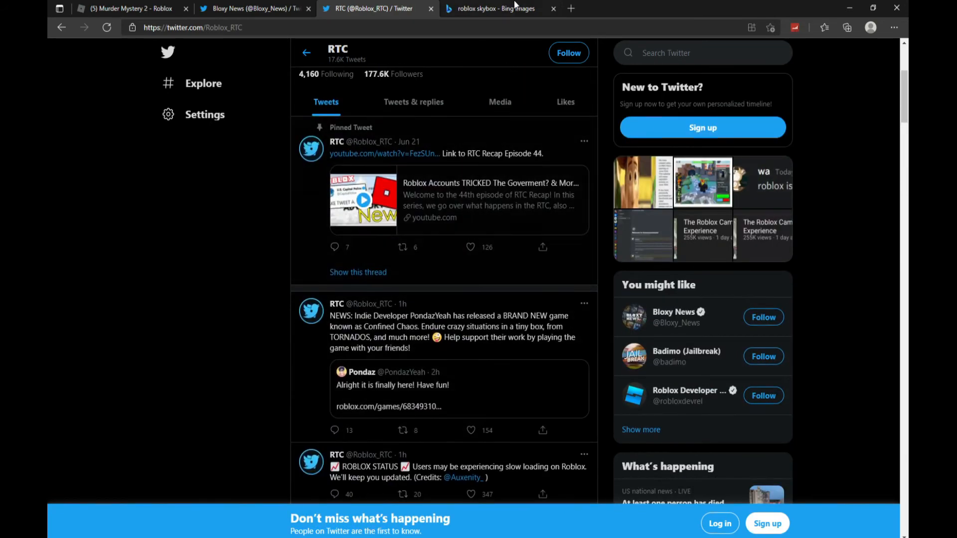
pyautogui.click(250, 8)
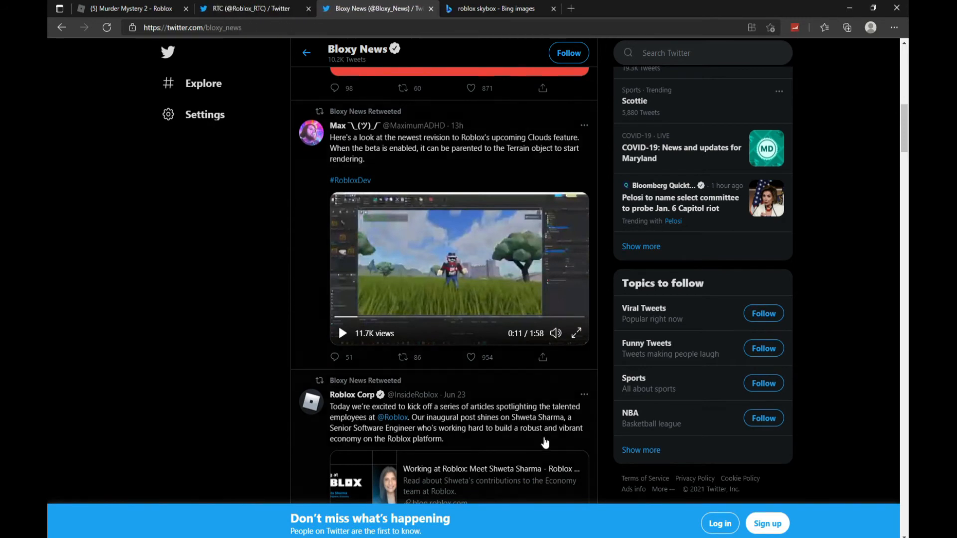
# Step: Resume the Clouds preview video and let it play to 1:45 of 1:58
pyautogui.click(343, 334)
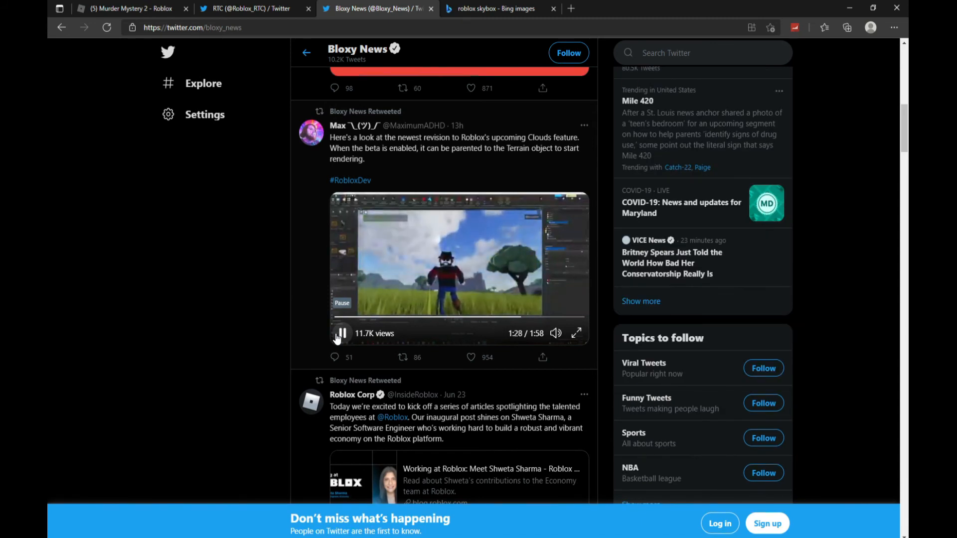
pyautogui.click(339, 333)
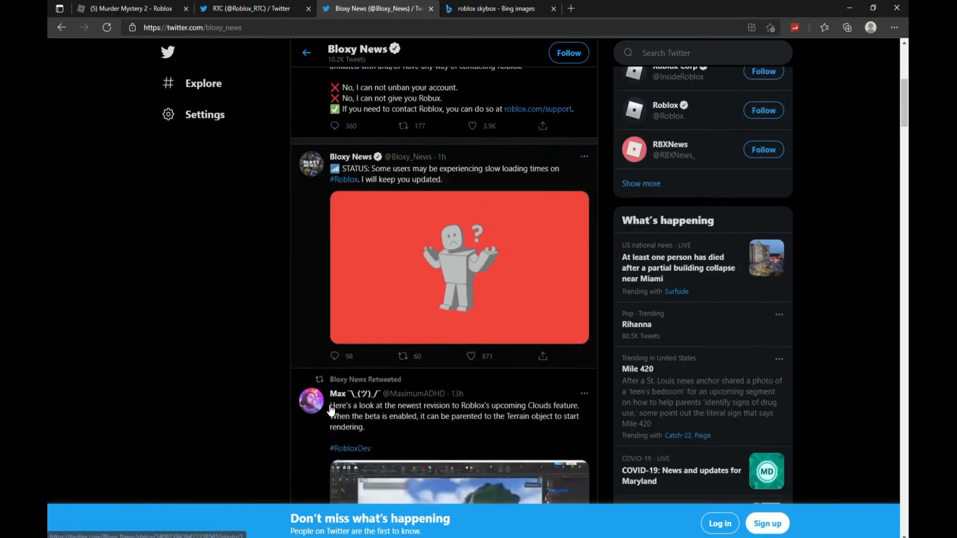
pyautogui.scroll(-3)
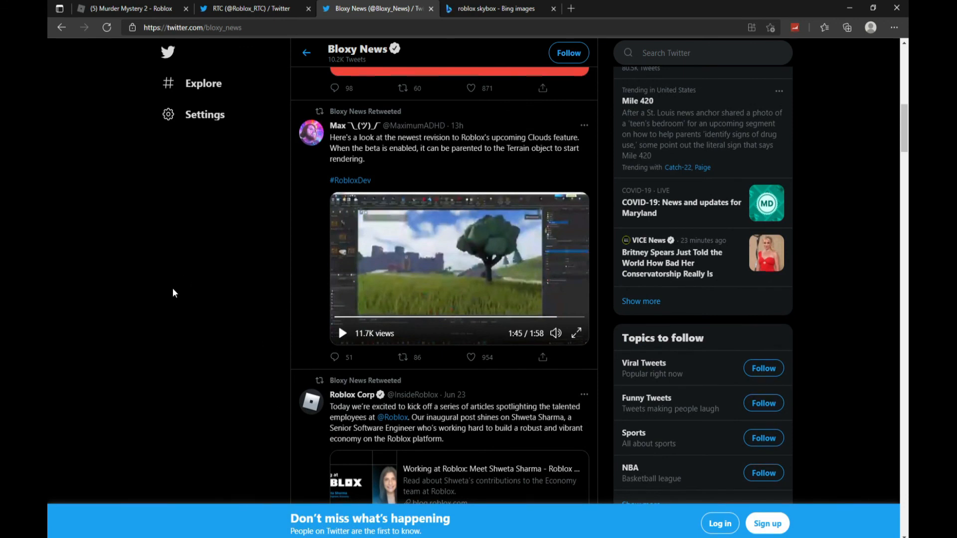
pyautogui.moveTo(220, 318)
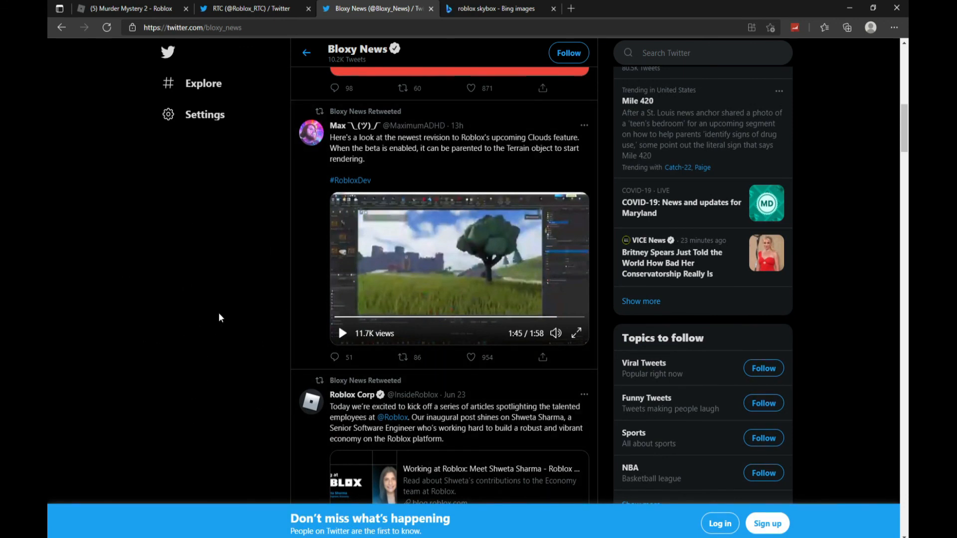
pyautogui.moveTo(180, 319)
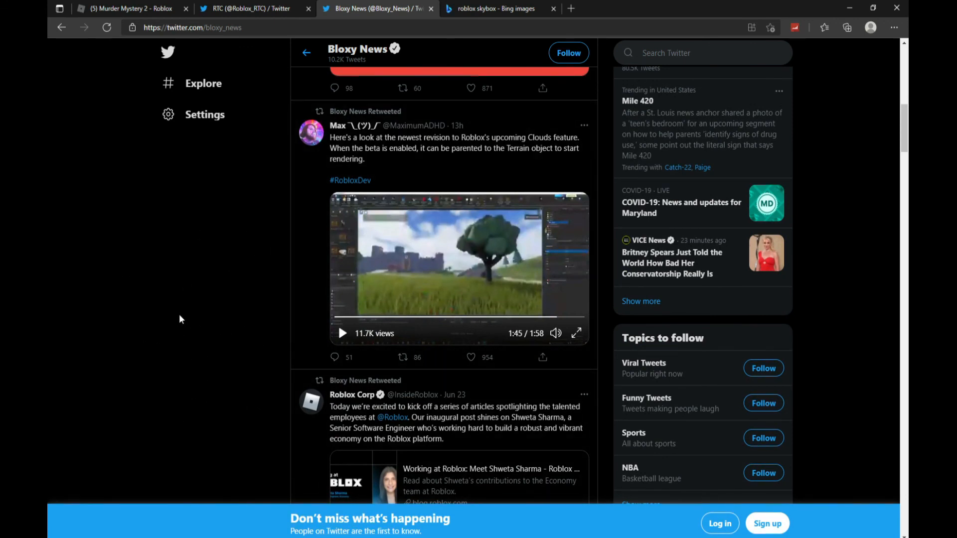
pyautogui.moveTo(180, 275)
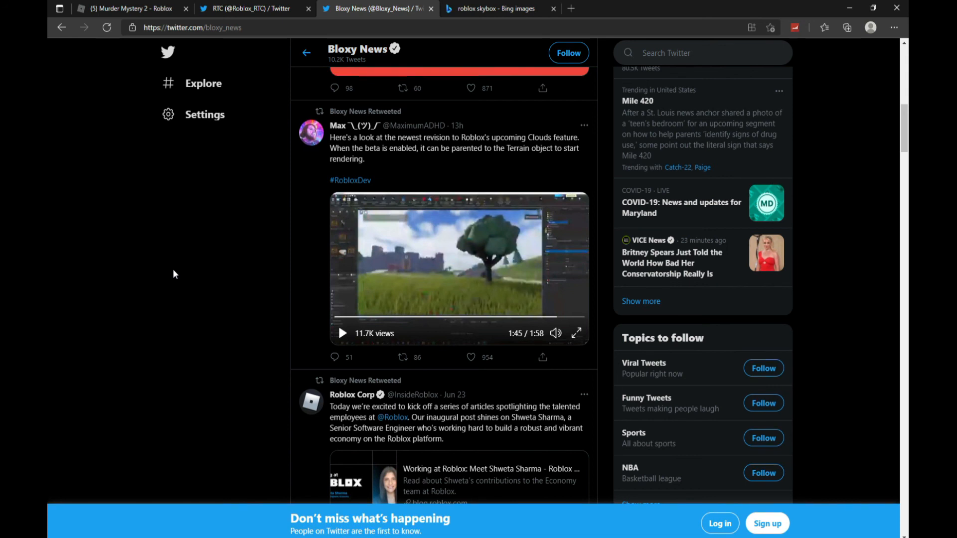
pyautogui.moveTo(431, 268)
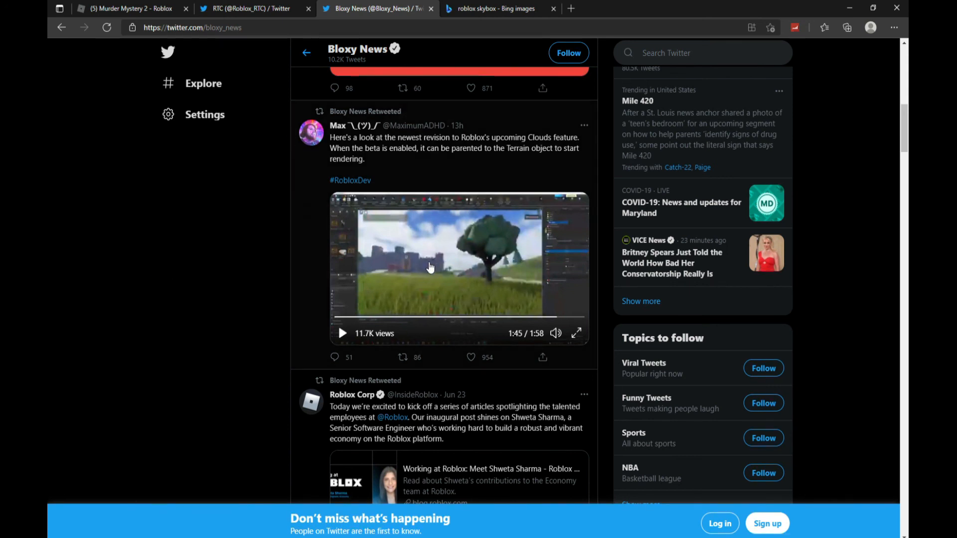